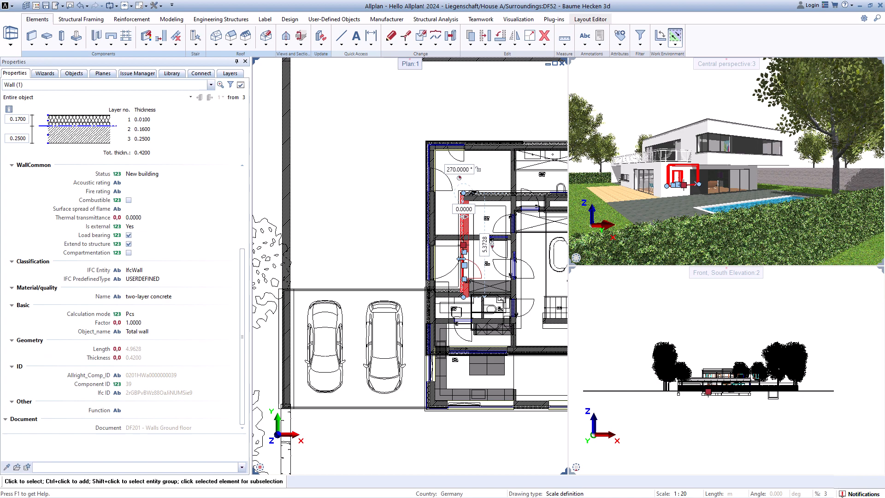
Start the Wall tool to draw a two-layer 0.40 m wall.
click(45, 72)
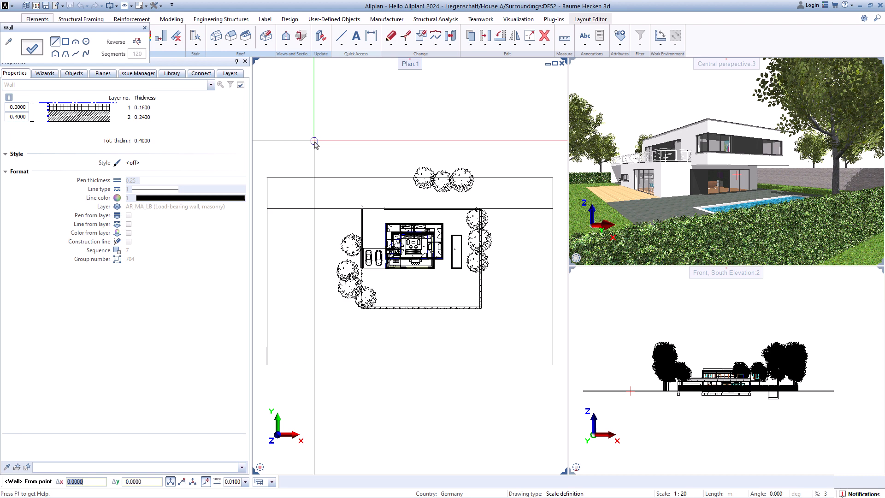
End wall drawing and list House A's Surroundings, Foundation, Ground floor and Upper floor.
click(45, 73)
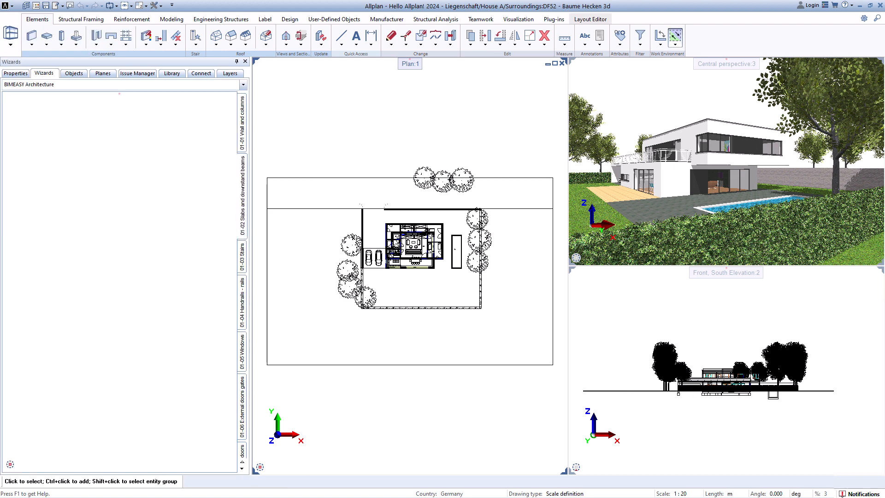
click(73, 73)
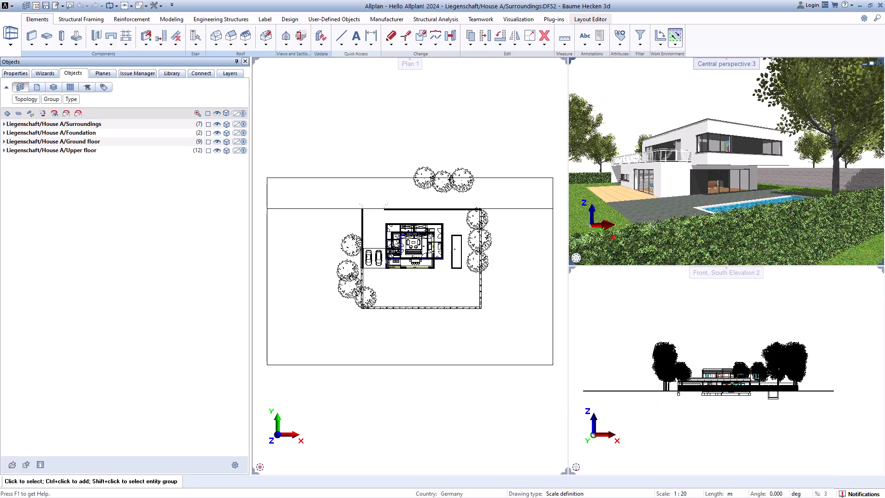
Show the Issue Manager palette with its Bimplus sign-in prompt.
click(4, 123)
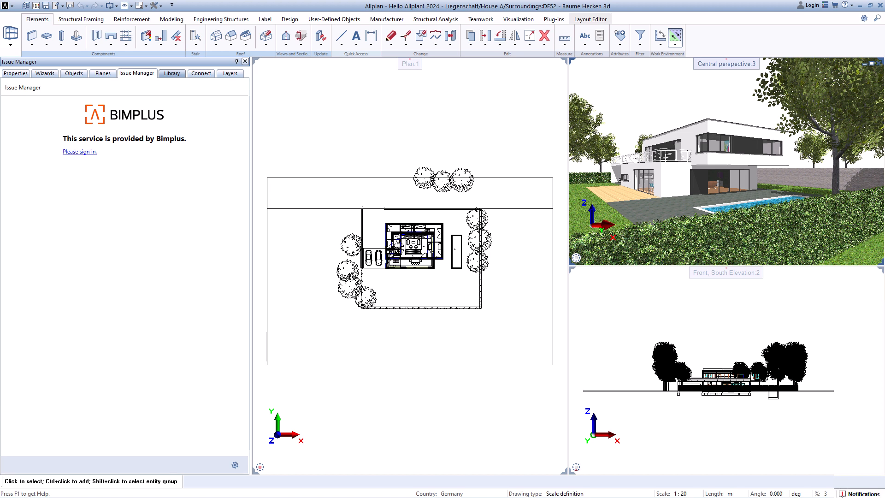
Show the Library palette at Default › Architecture › Doors.
click(172, 73)
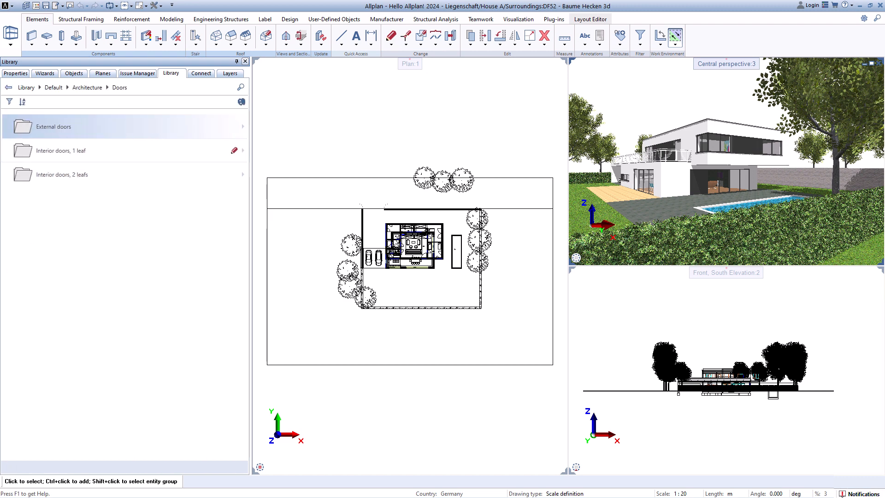
Preview the External doors collection, then list the drawing's layers.
double_click(54, 126)
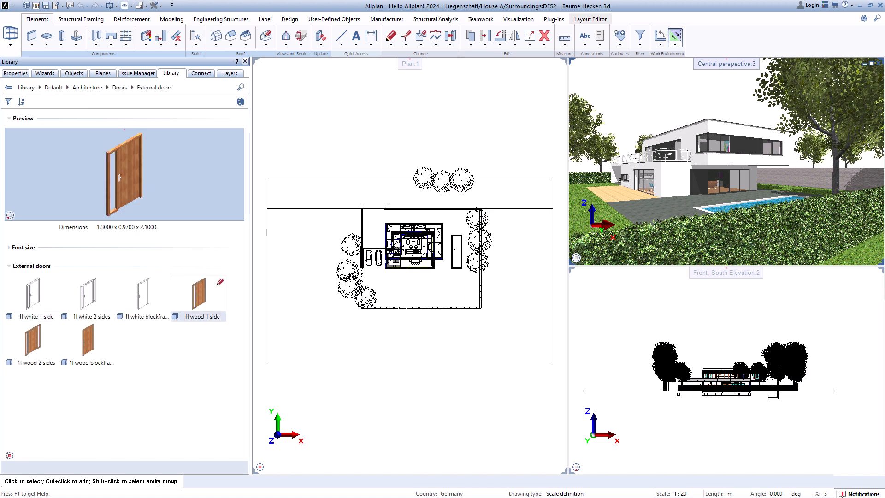
click(200, 73)
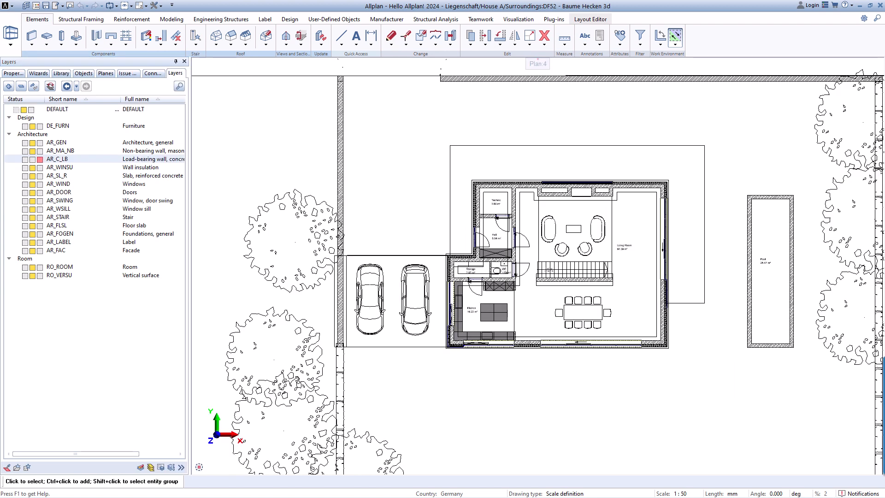
Try Design and Presentation drawing types, ending on Reinforcement drawing.
click(564, 493)
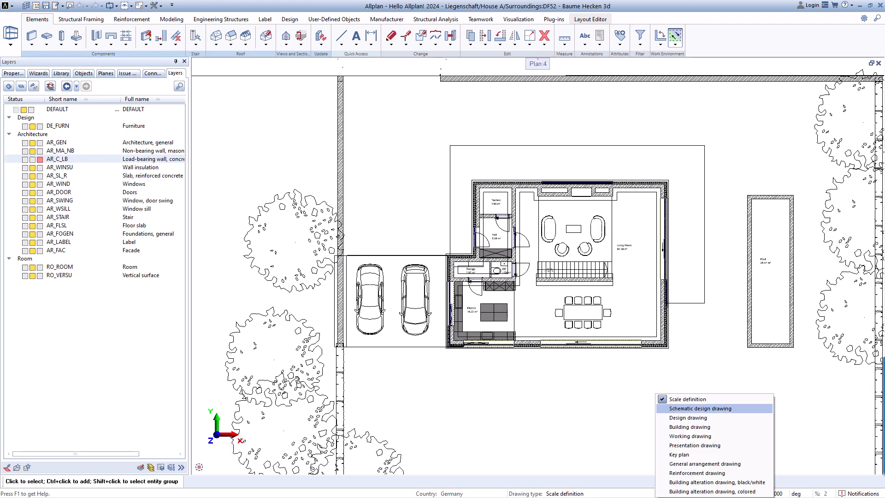
click(698, 408)
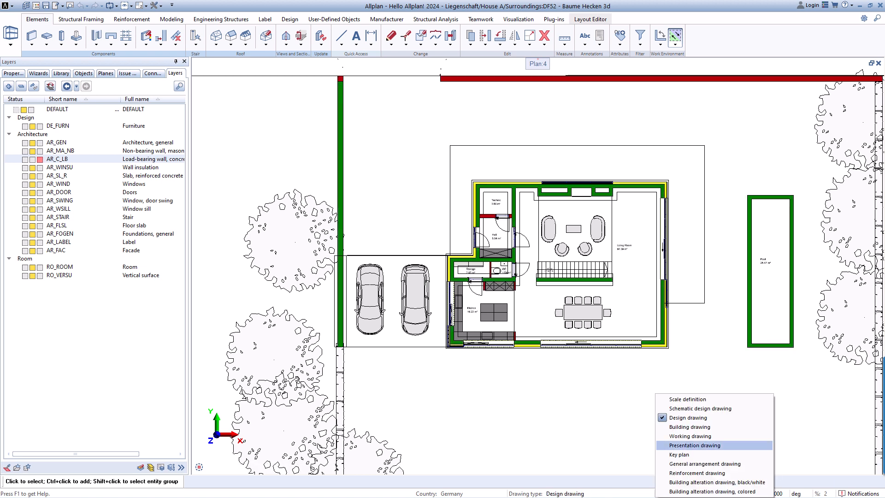
click(693, 445)
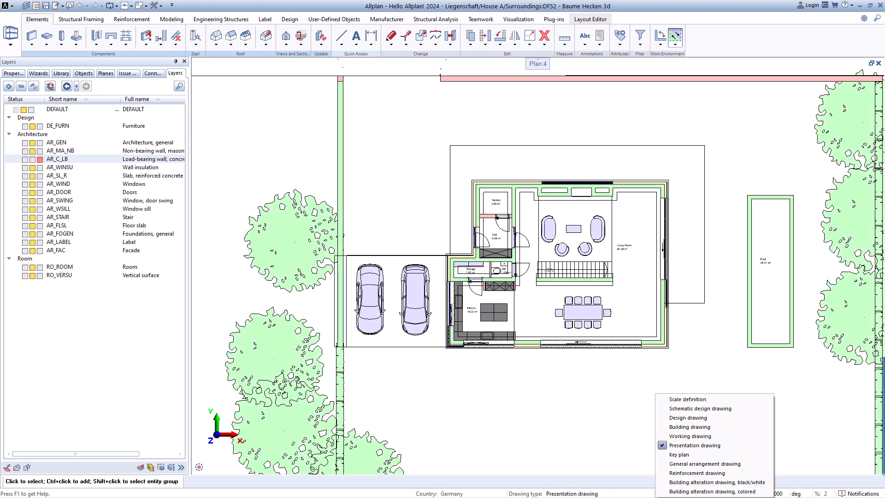
click(696, 472)
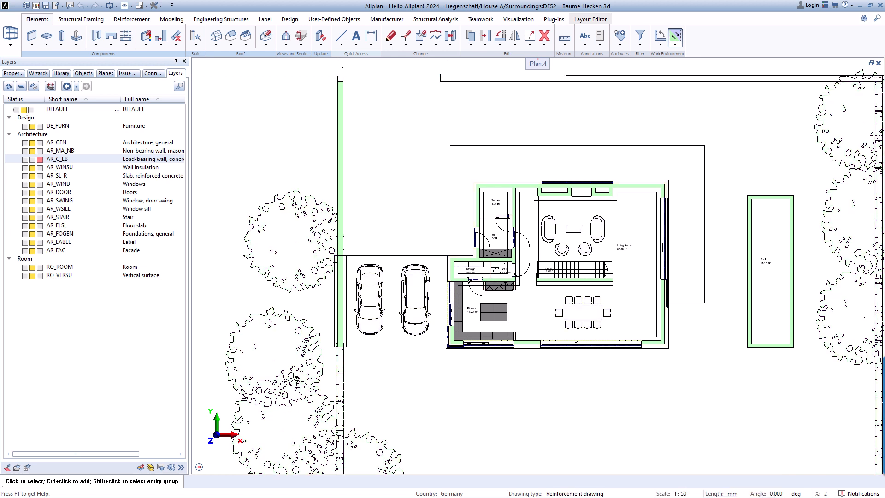